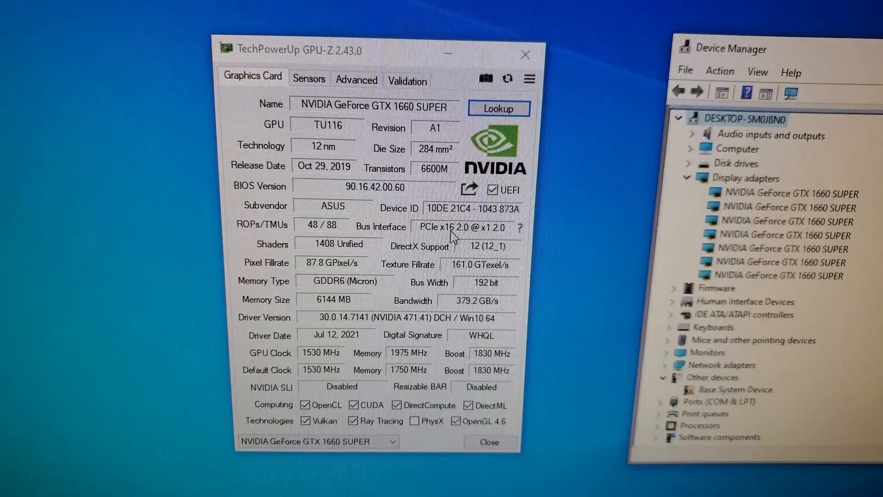
# Step: Show the list of all seven detected GTX 1660 SUPER cards for selection
pyautogui.click(393, 441)
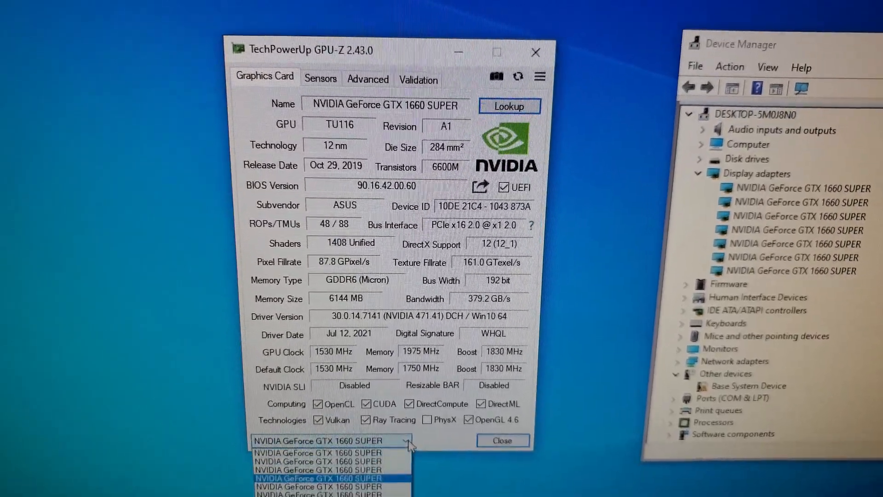